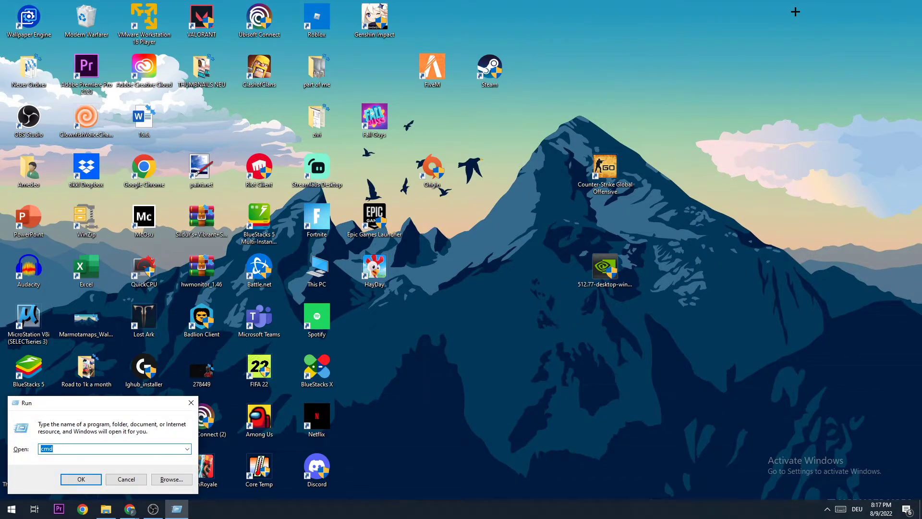
Flush the DNS resolver cache with ipconfig /flushdns and close the console.
{"action": "left_click", "coordinate": [80, 478]}
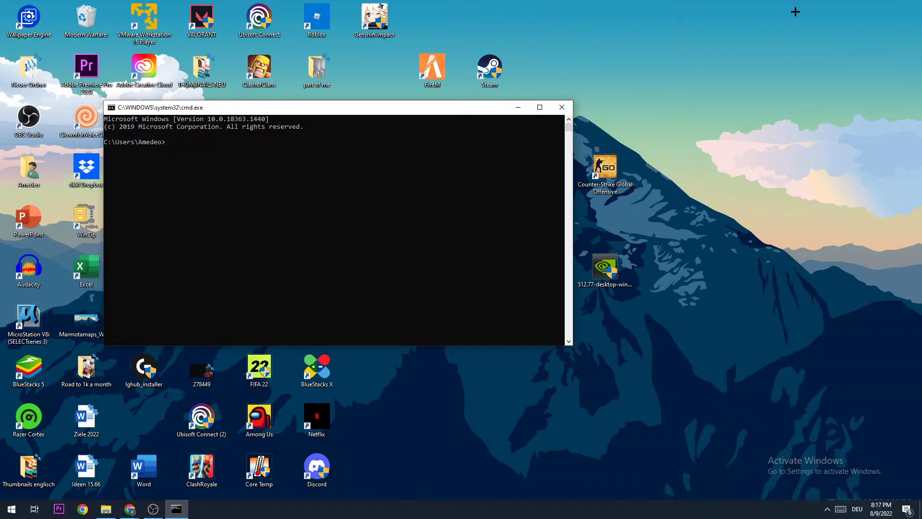
{"action": "type", "text": "ipco"}
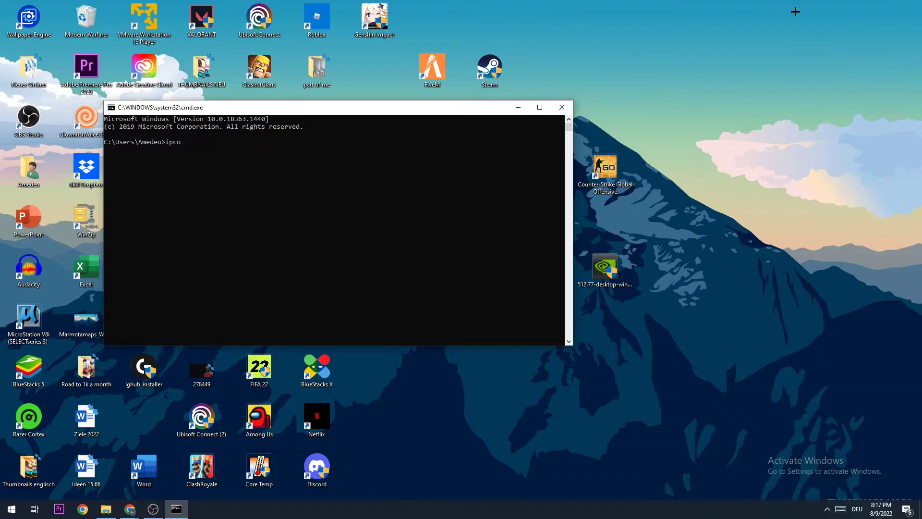
{"action": "type", "text": "nfig"}
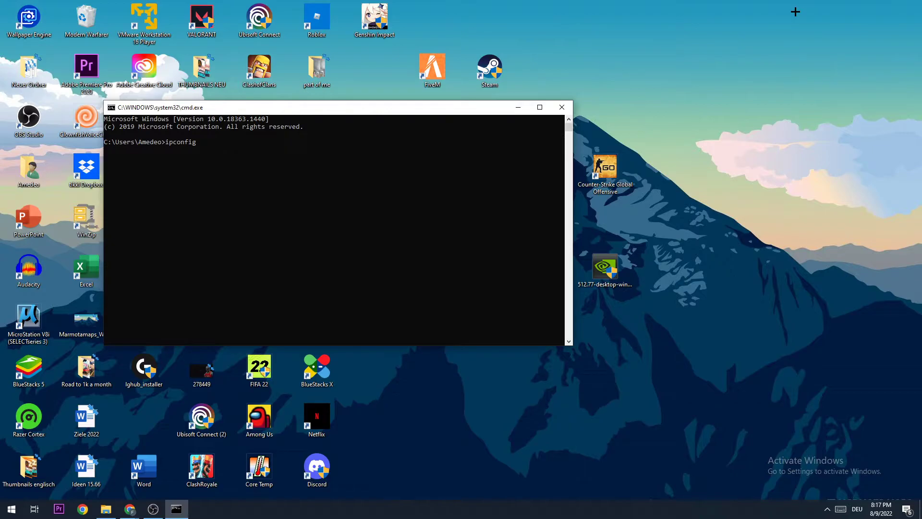
{"action": "type", "text": "/flushdns"}
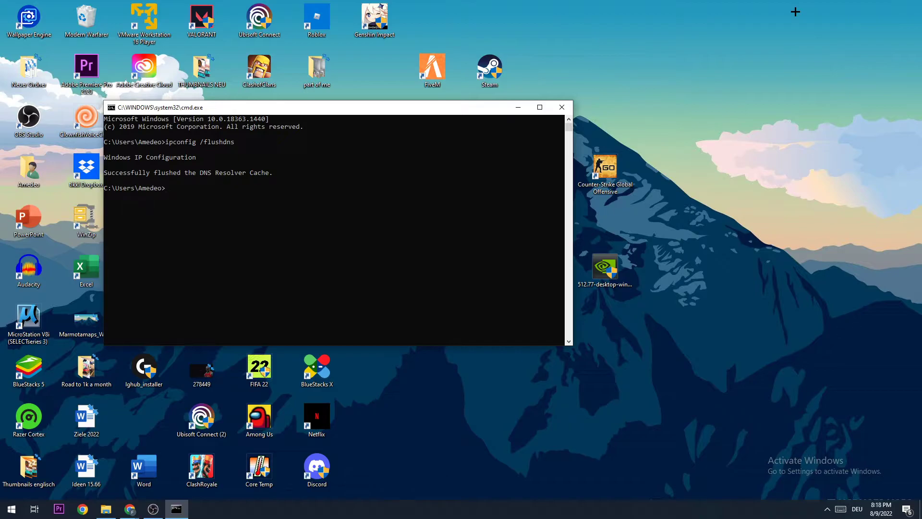
{"action": "mouse_move", "coordinate": [732, 163]}
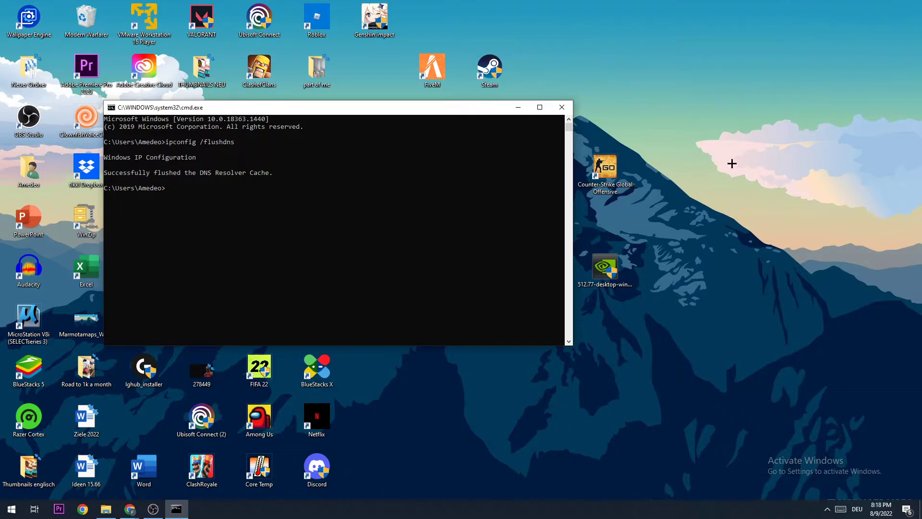
{"action": "left_click", "coordinate": [560, 106]}
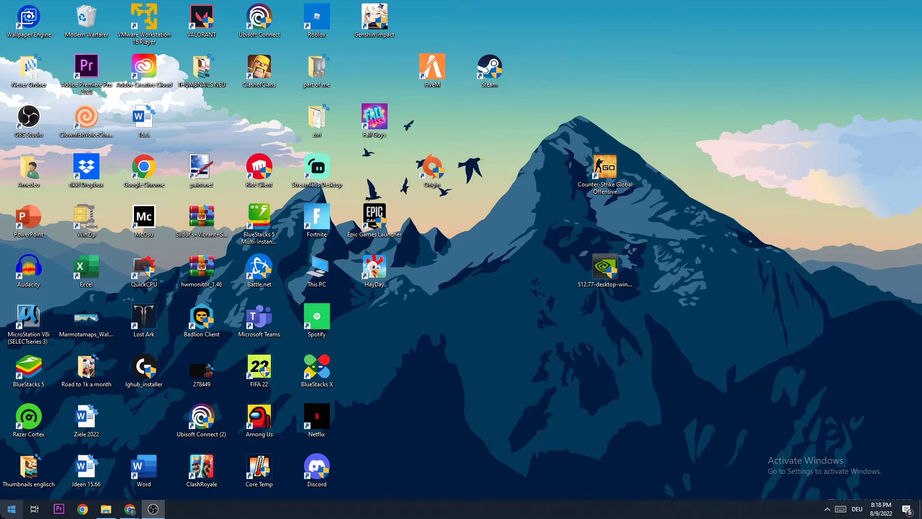
Reach Network & Internet status in Settings and launch Network and Sharing Center.
{"action": "left_click", "coordinate": [11, 509]}
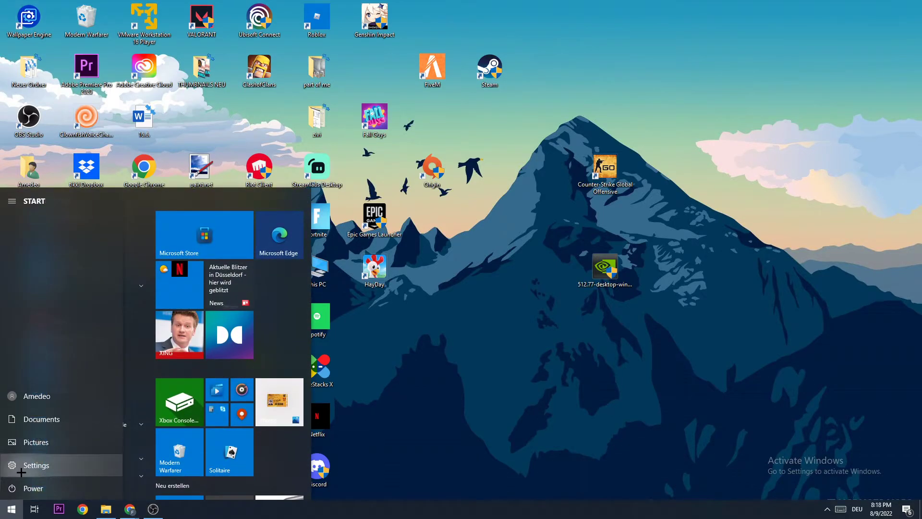
{"action": "left_click", "coordinate": [36, 464]}
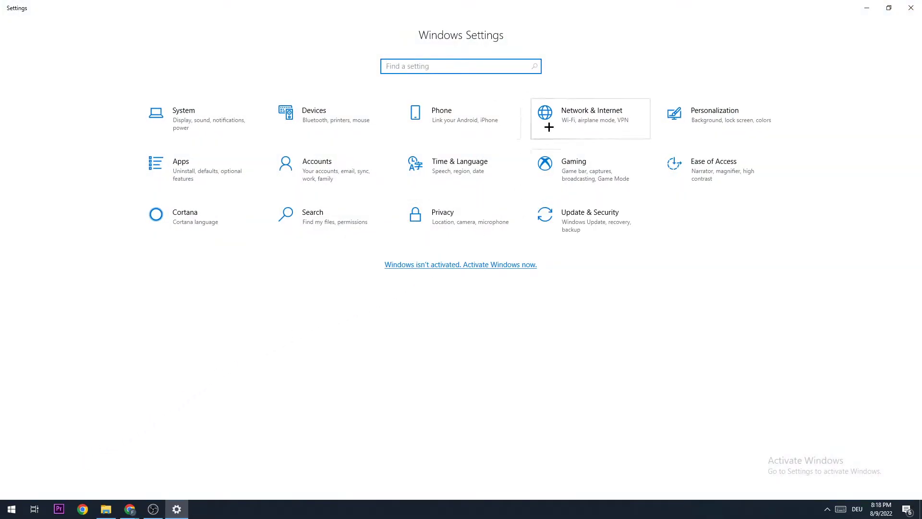
{"action": "left_click", "coordinate": [590, 115]}
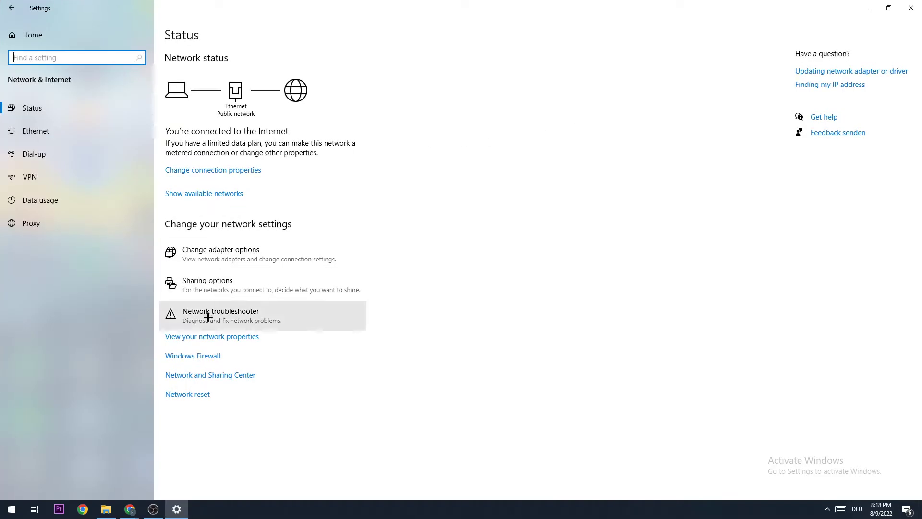
{"action": "left_click", "coordinate": [210, 374]}
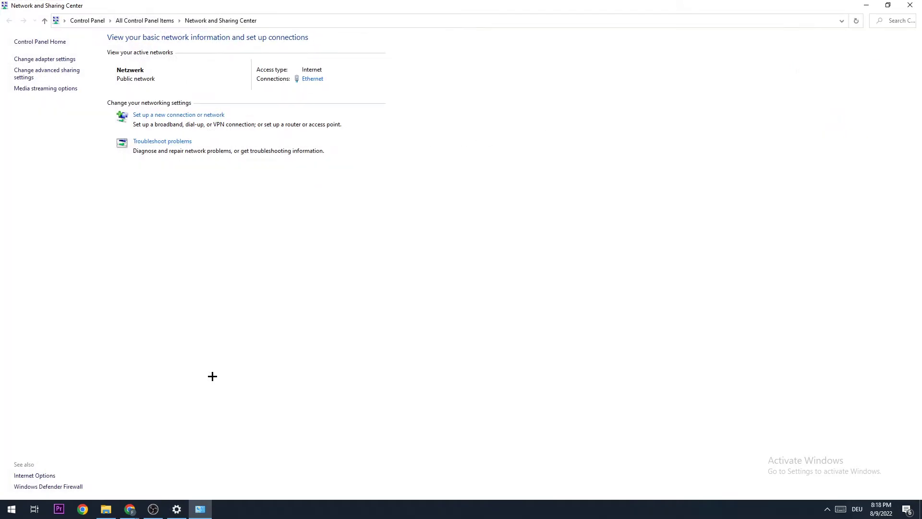
{"action": "mouse_move", "coordinate": [42, 93]}
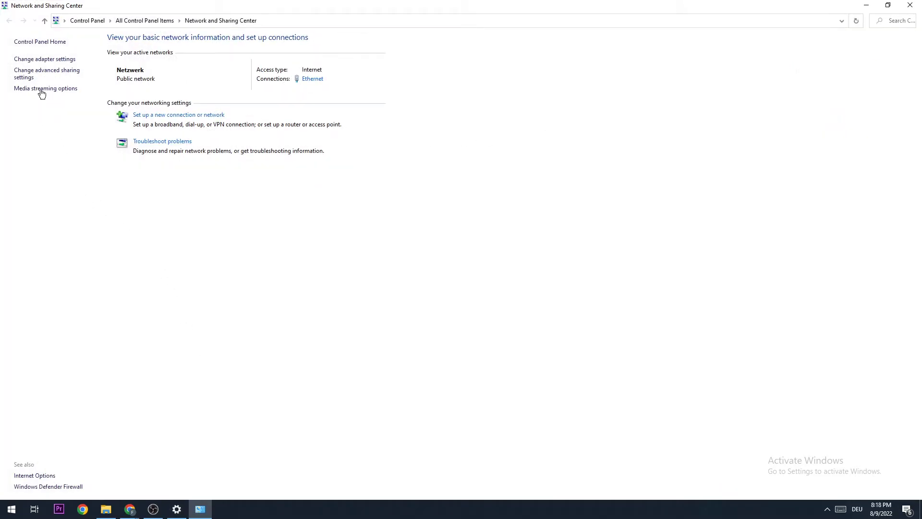
Disable and re-enable the Ethernet adapter from the adapter list.
{"action": "left_click", "coordinate": [44, 59]}
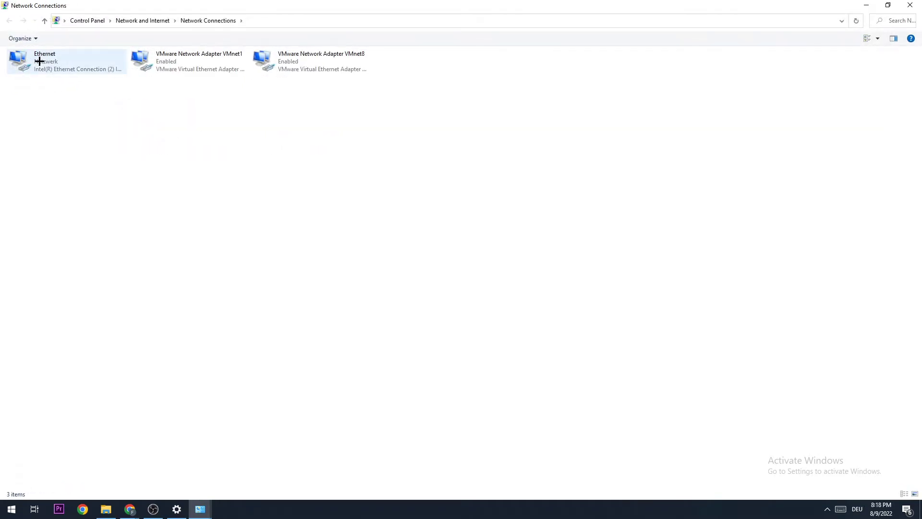
{"action": "mouse_move", "coordinate": [82, 66]}
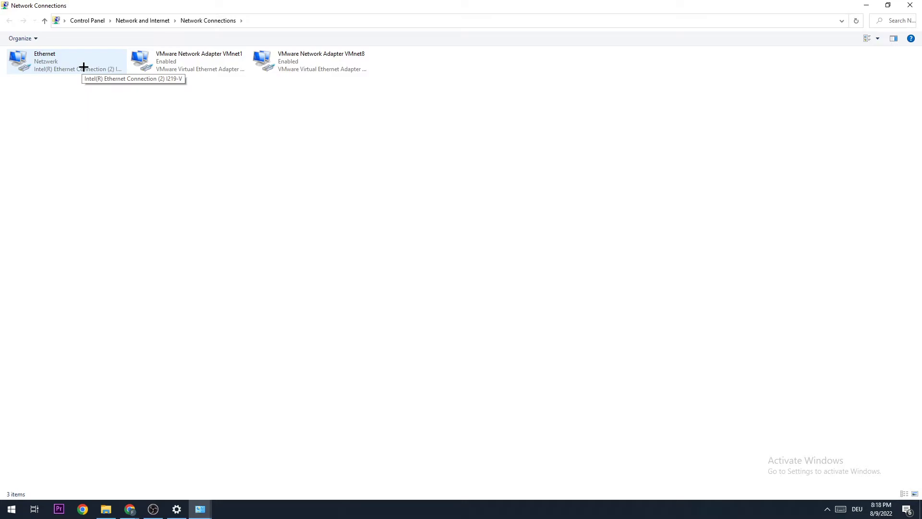
{"action": "right_click", "coordinate": [68, 61]}
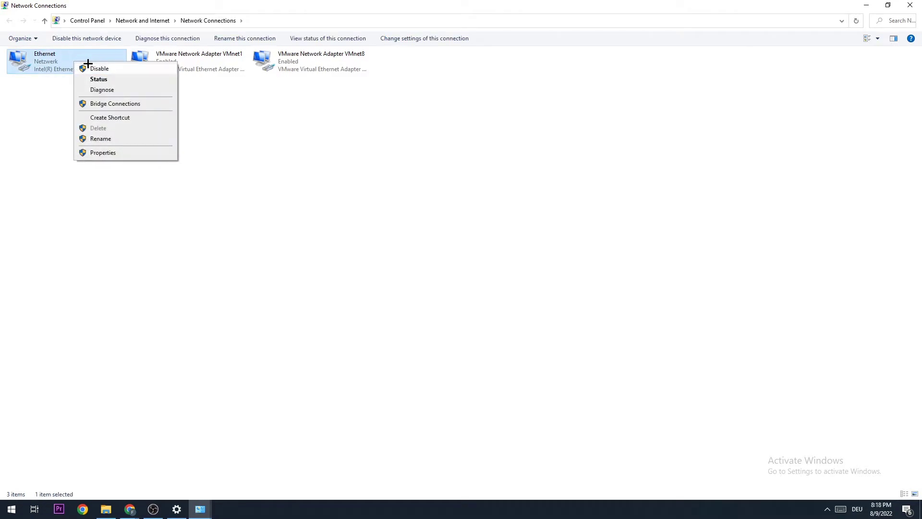
{"action": "left_click", "coordinate": [99, 69]}
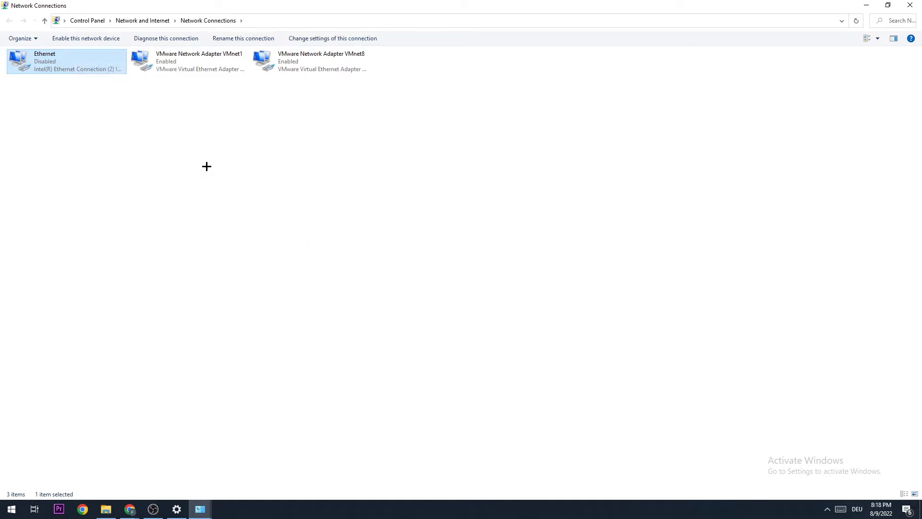
{"action": "left_click", "coordinate": [85, 38]}
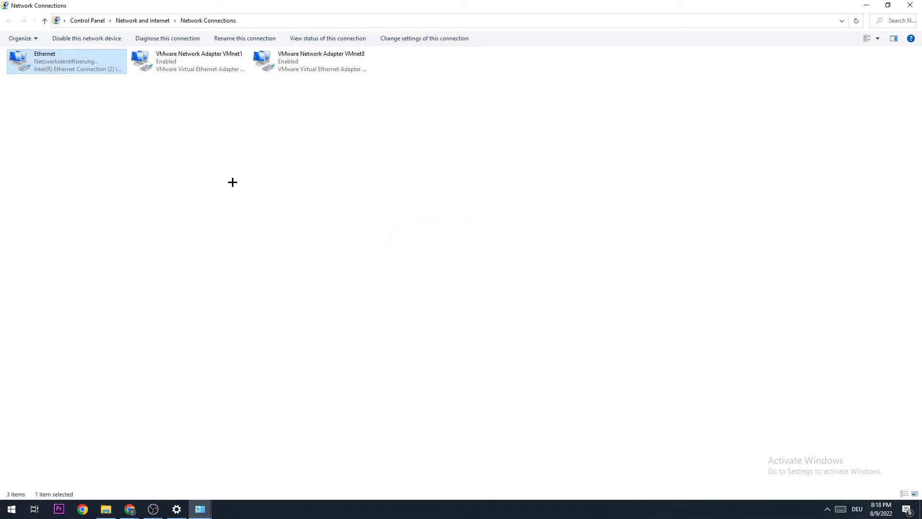
{"action": "mouse_move", "coordinate": [269, 199]}
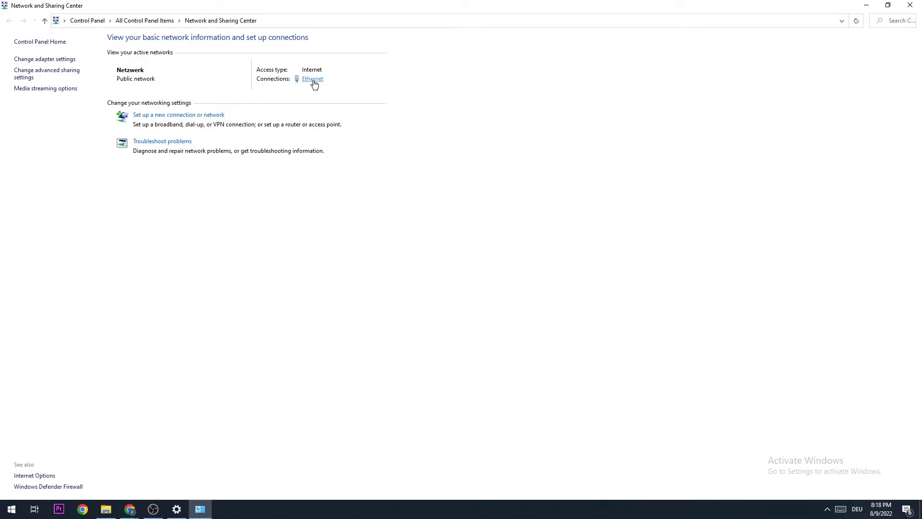
In Ethernet's IPv4 properties, choose 'Use the following DNS server addresses' and begin the preferred field.
{"action": "left_click", "coordinate": [312, 79]}
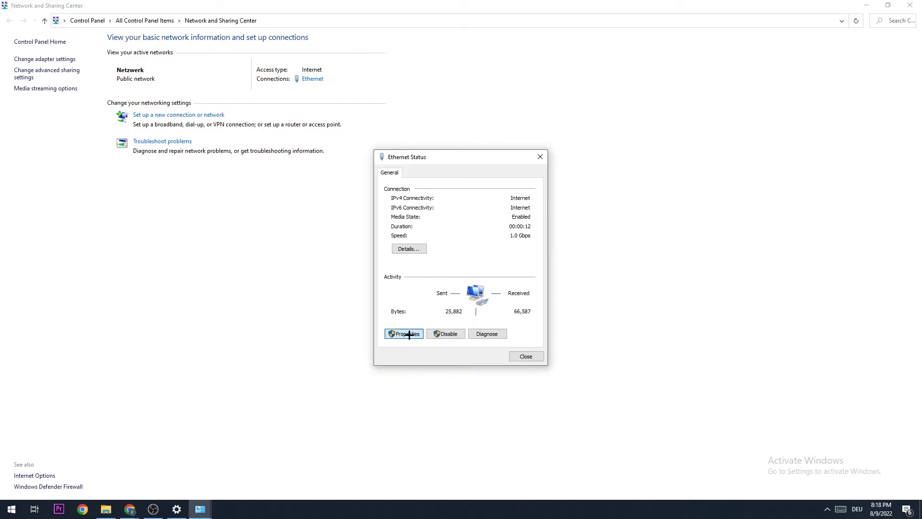
{"action": "left_click", "coordinate": [403, 334]}
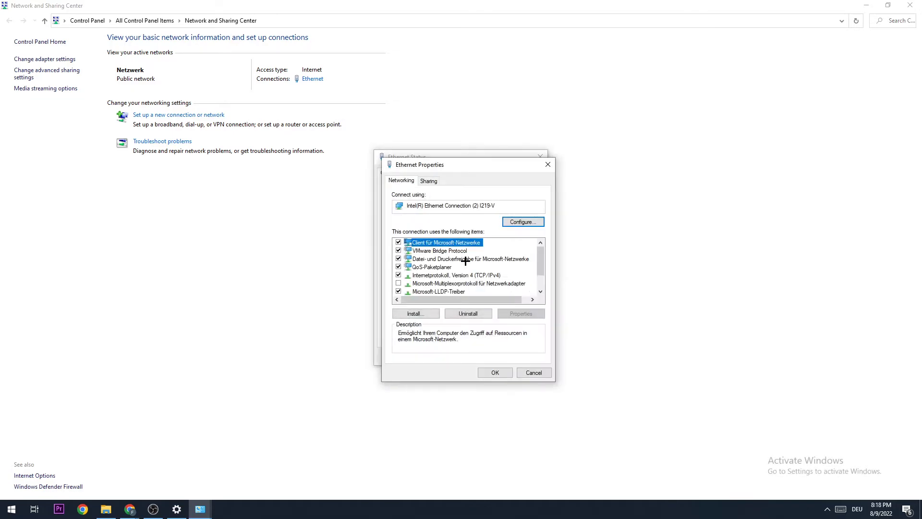
{"action": "left_click", "coordinate": [519, 313]}
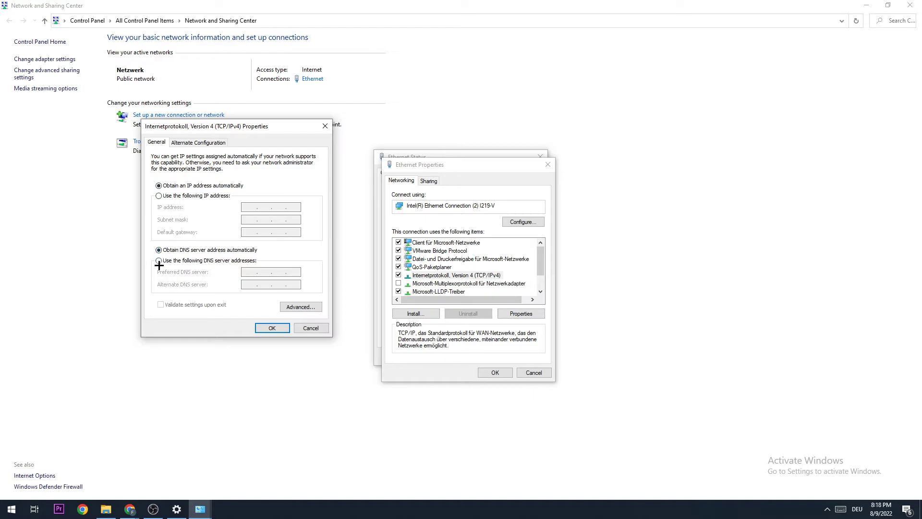
{"action": "left_click", "coordinate": [159, 260]}
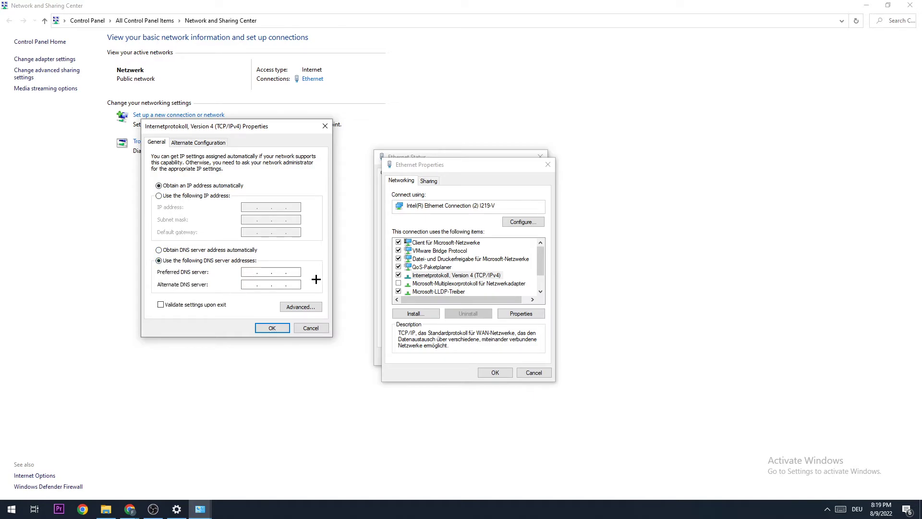
{"action": "left_click", "coordinate": [270, 271]}
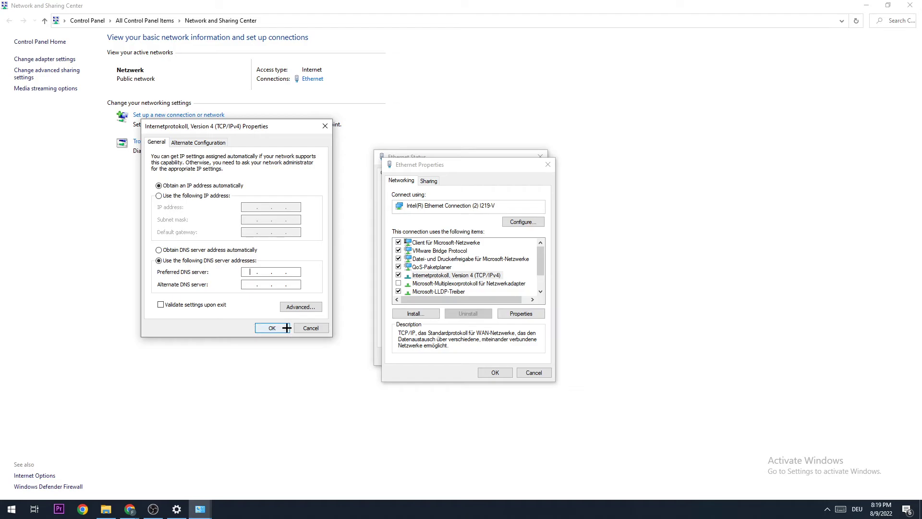
{"action": "mouse_move", "coordinate": [325, 126]}
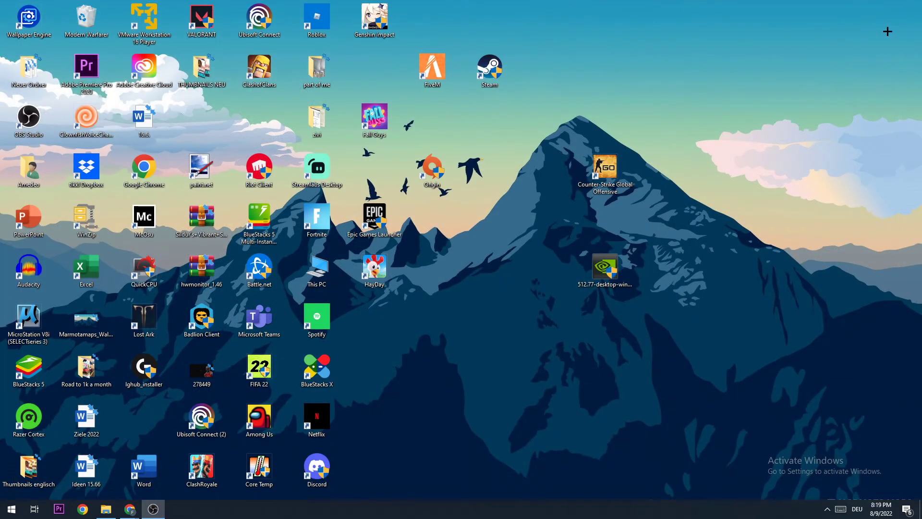
{"action": "mouse_move", "coordinate": [731, 116]}
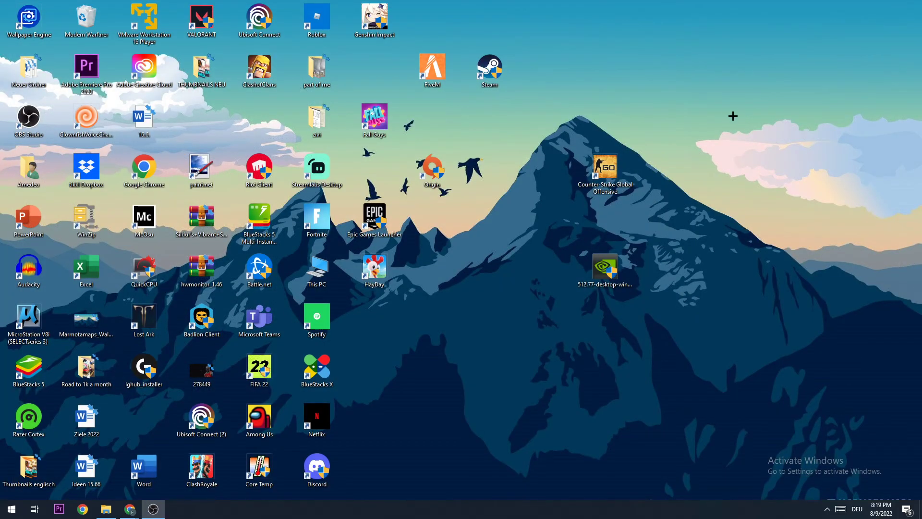
{"action": "mouse_move", "coordinate": [710, 87]}
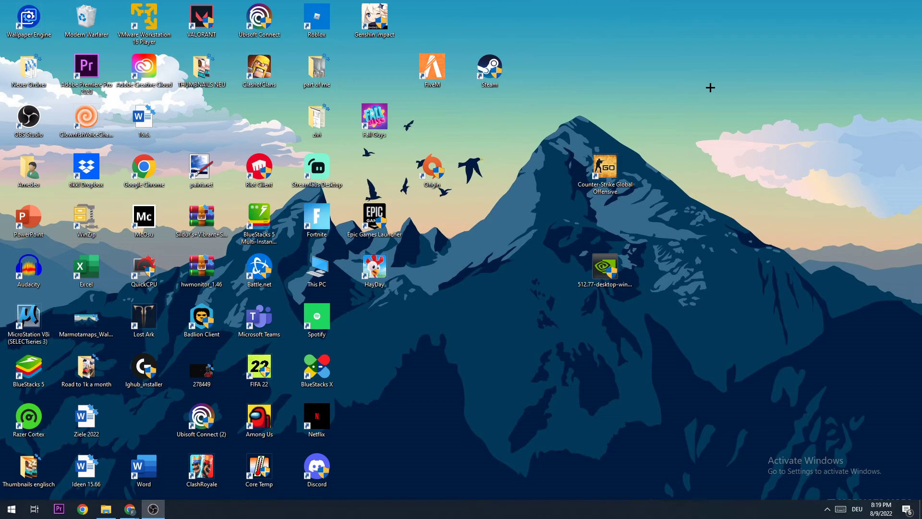